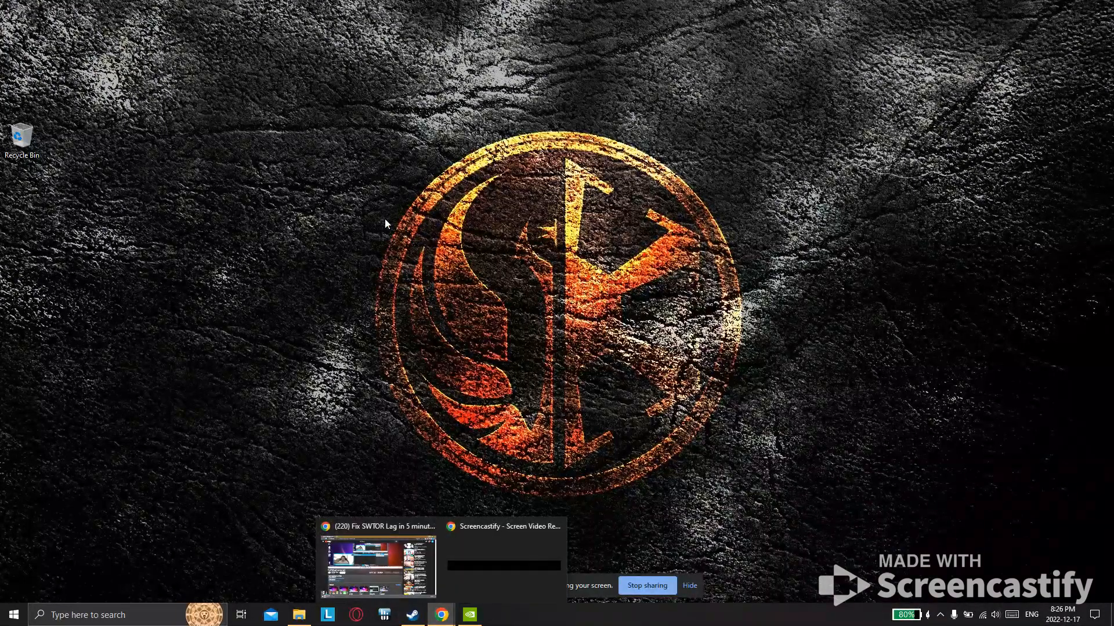
Bring up the Fix SWTOR Lag video with its DirectX download link in Chrome
left_click(378, 565)
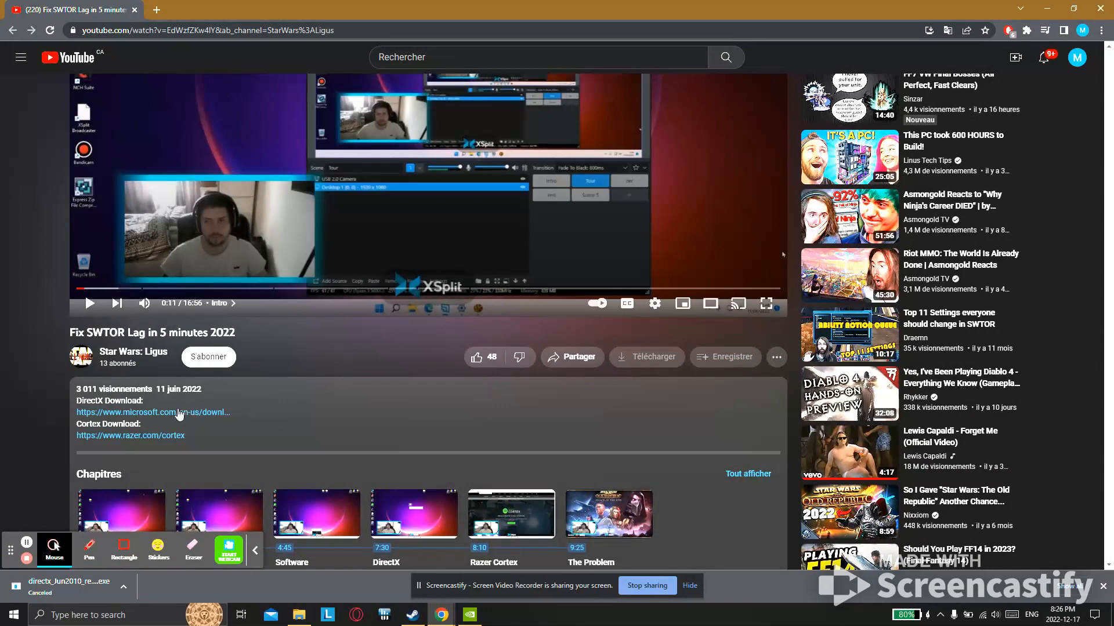
mouse_move(149, 419)
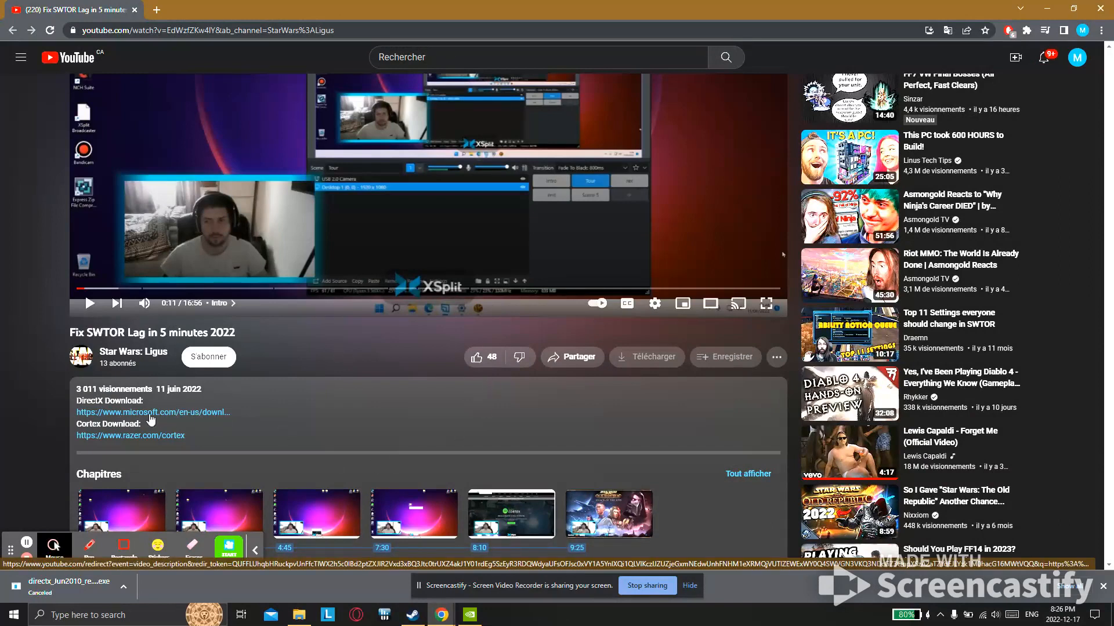
mouse_move(62, 409)
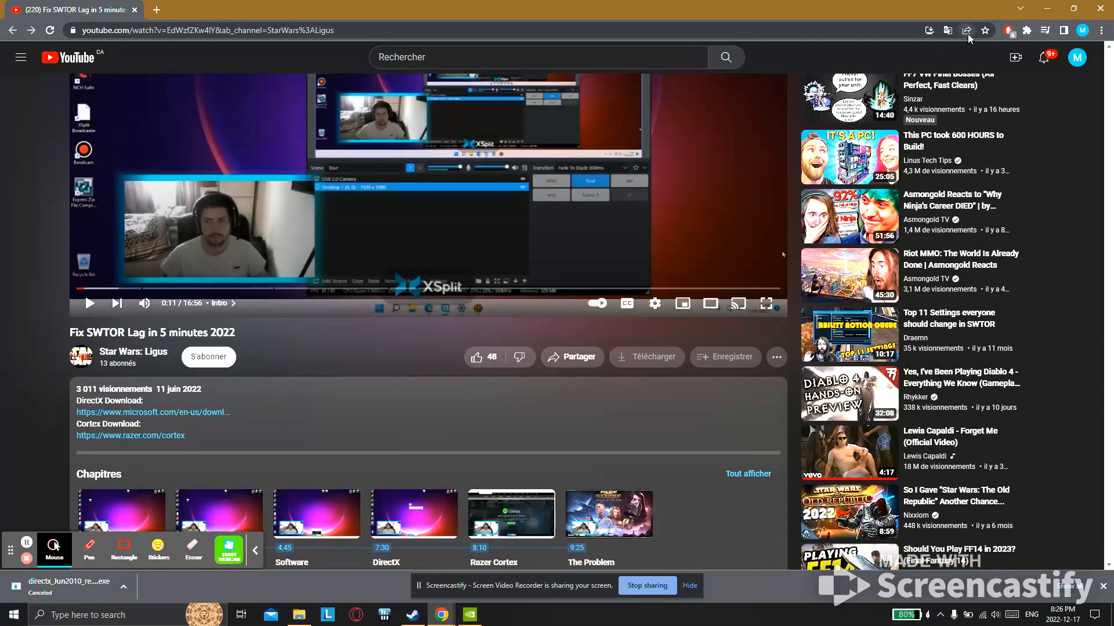
mouse_move(780, 20)
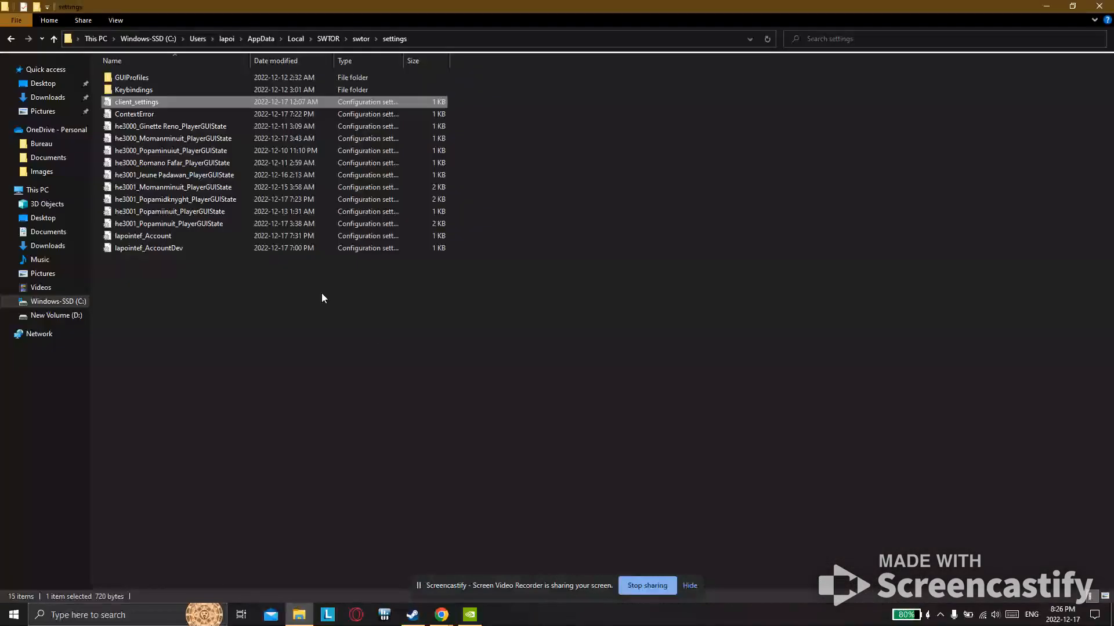
Open the dx9 folder on New Volume (D:) holding the DirectX setup files
left_click(56, 315)
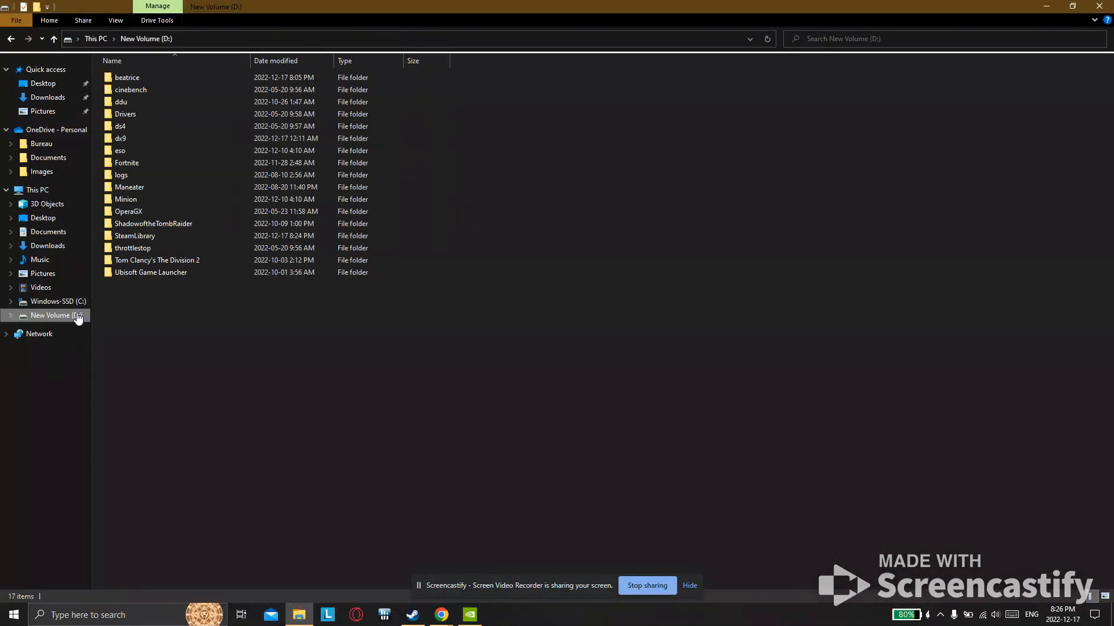
left_click(121, 138)
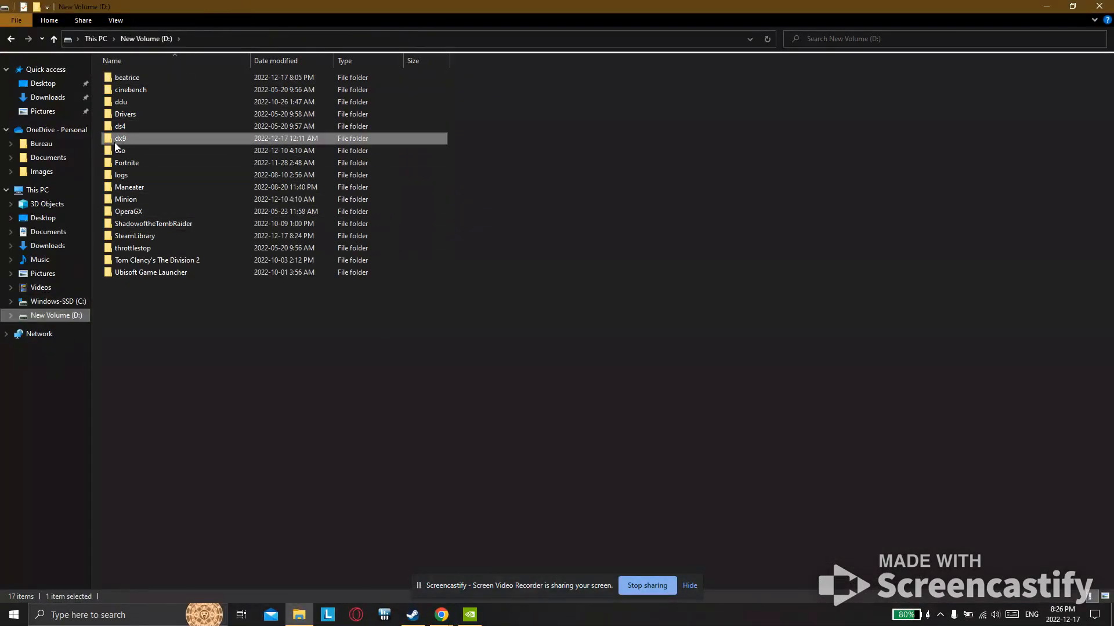
double_click(120, 138)
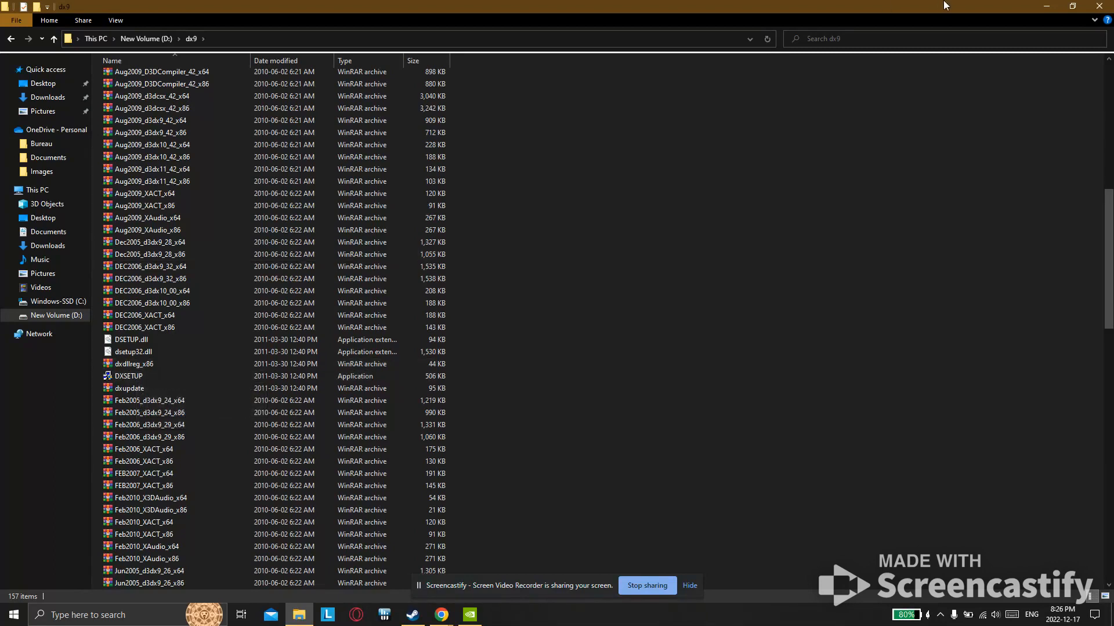
mouse_move(1047, 7)
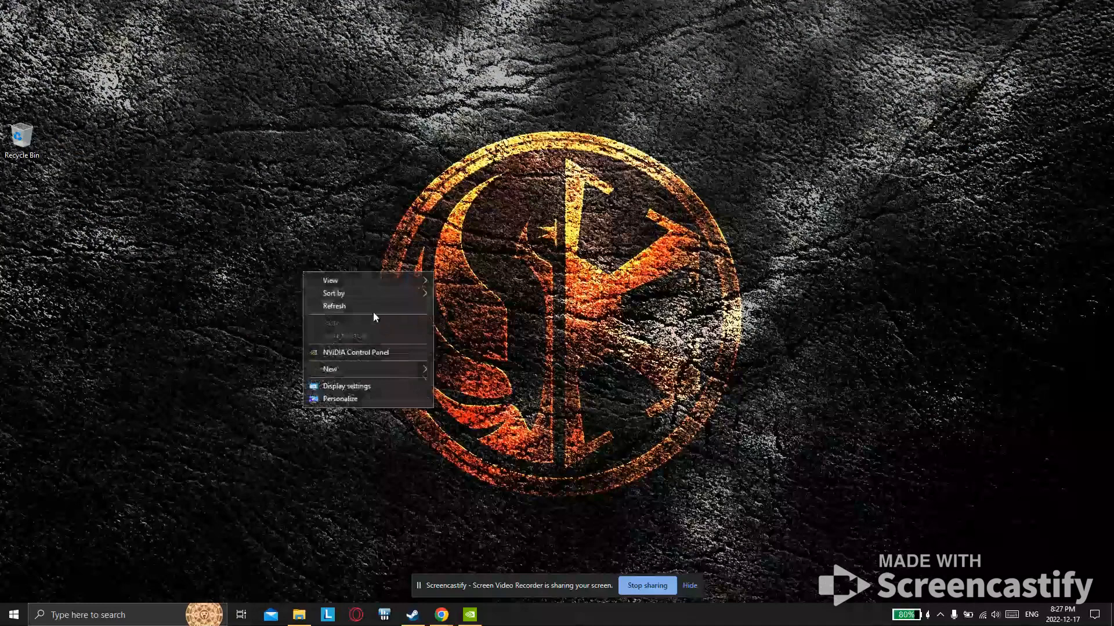
Add Star Wars: The Old Republic as a program profile in NVIDIA 3D settings
left_click(357, 353)
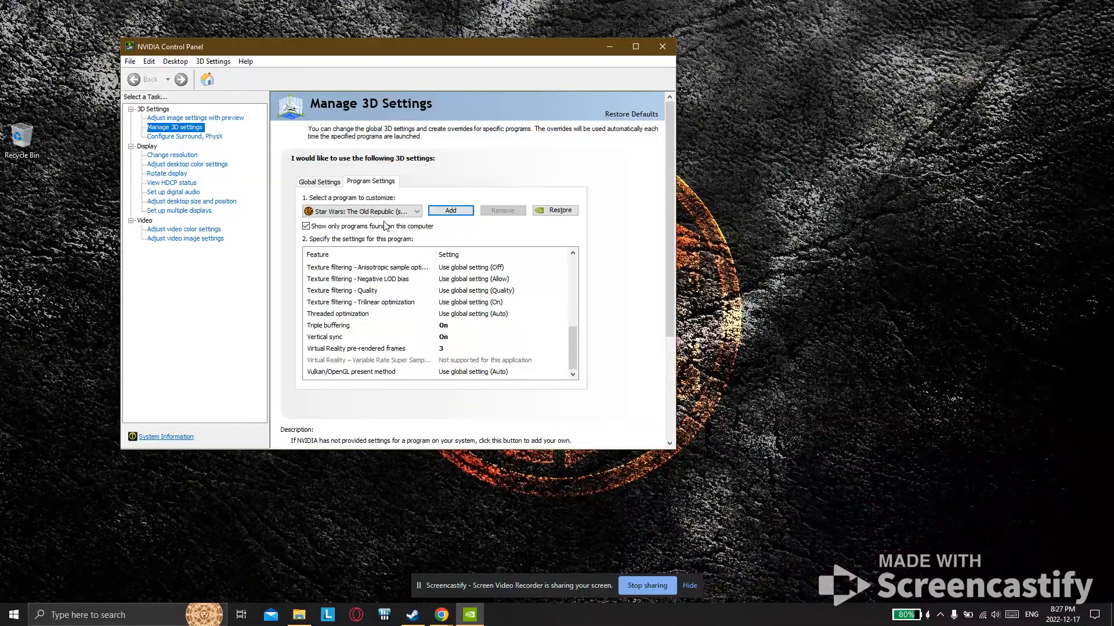
mouse_move(346, 121)
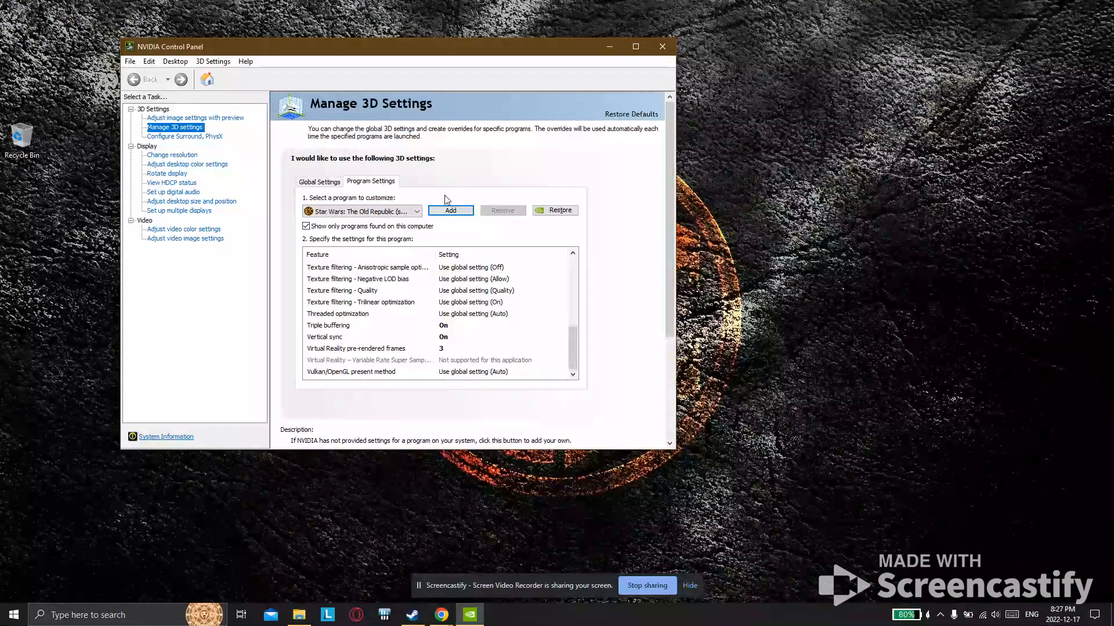
left_click(450, 210)
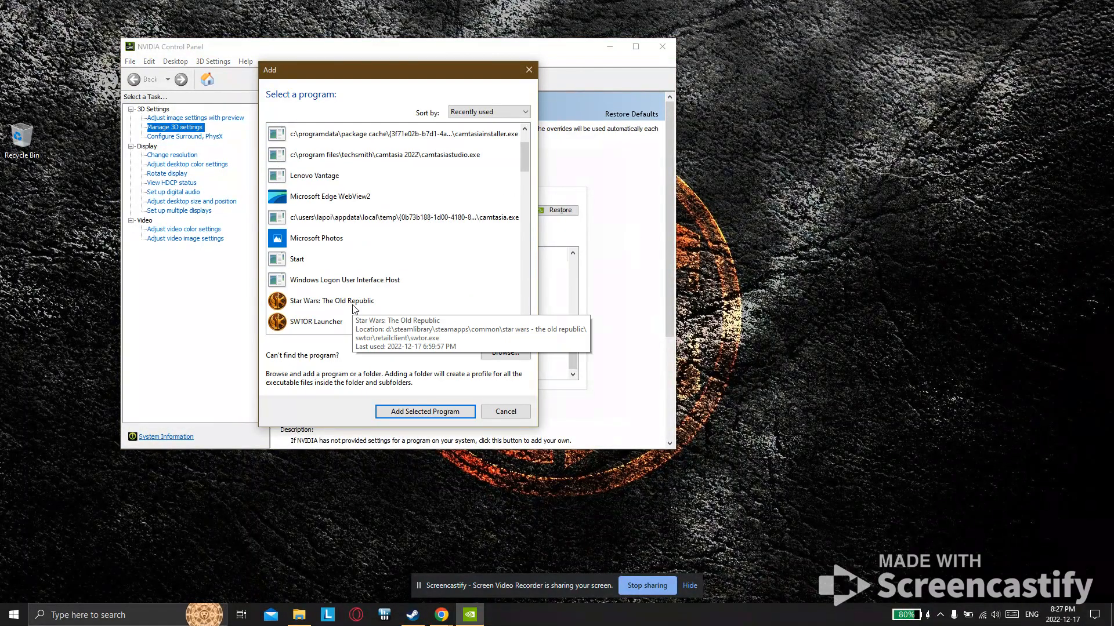
left_click(330, 301)
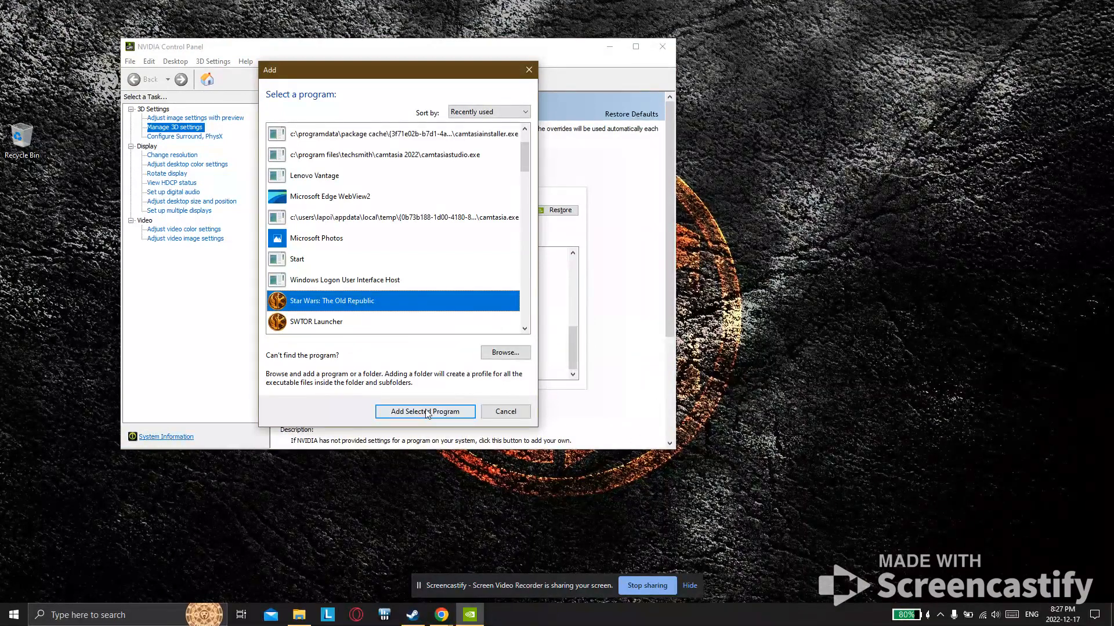
left_click(424, 412)
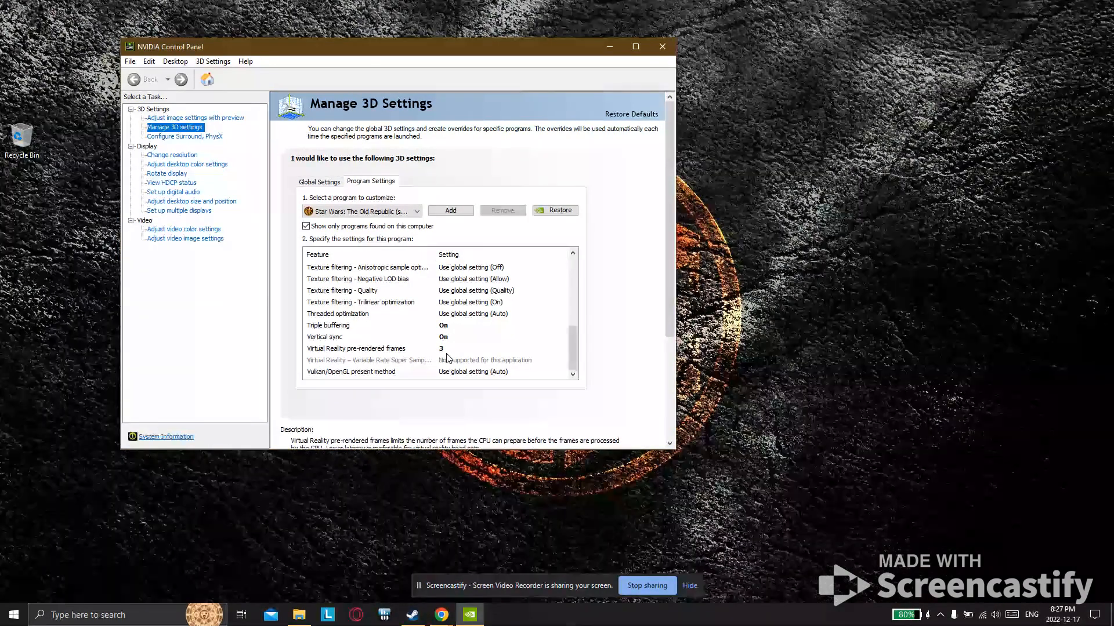
Review the profile's anisotropic sample optimization setting and close the panel
left_click(327, 324)
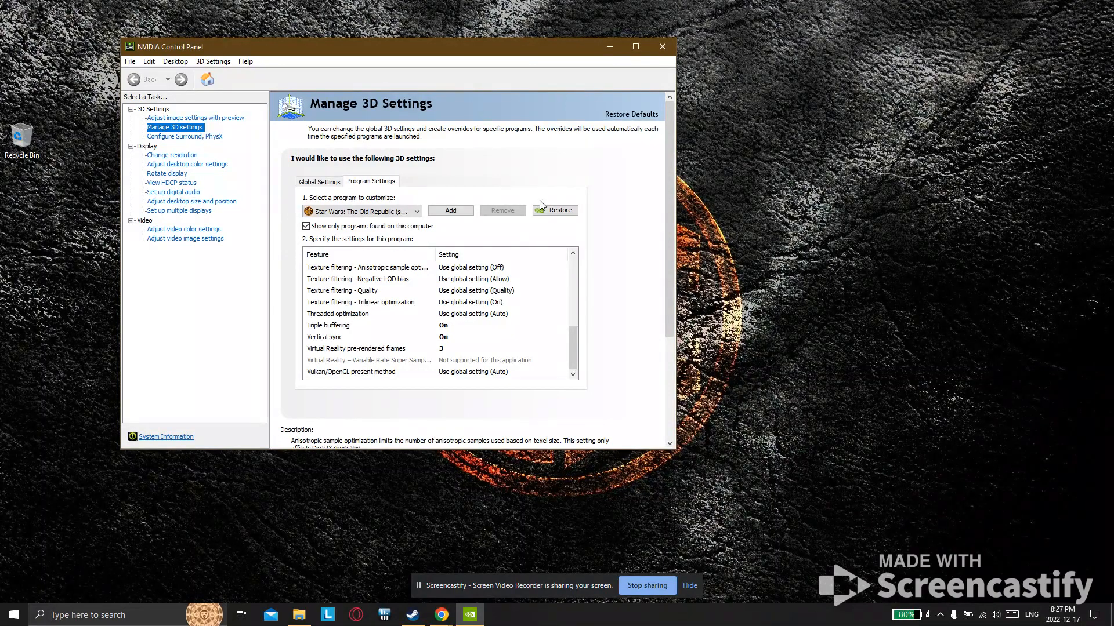
left_click(661, 47)
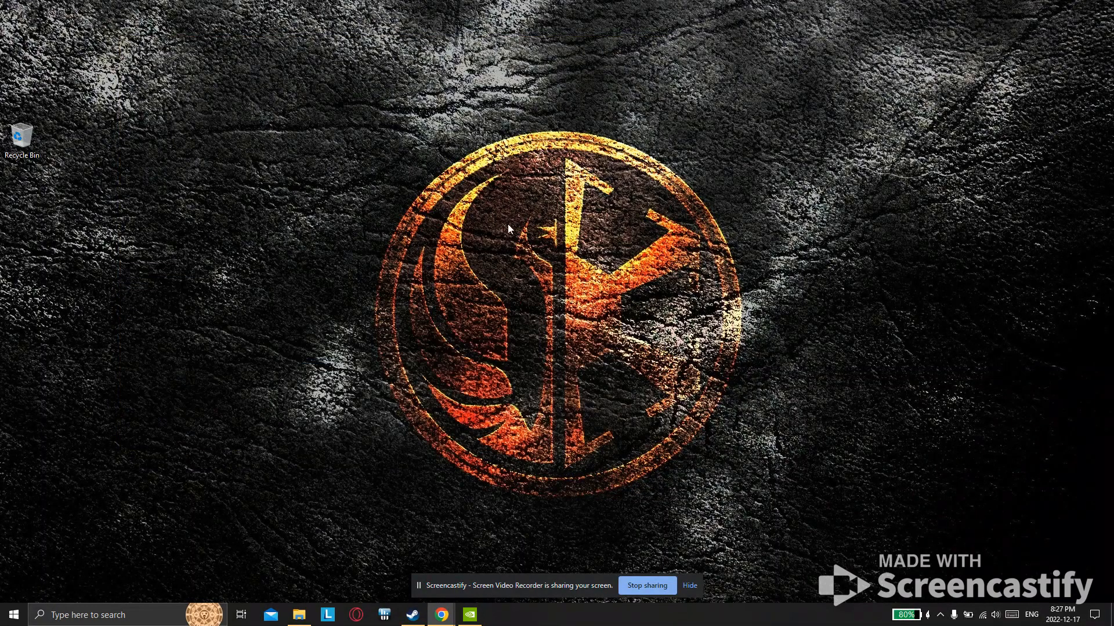
Navigate to the AppData Local folder via %app in File Explorer
left_click(298, 615)
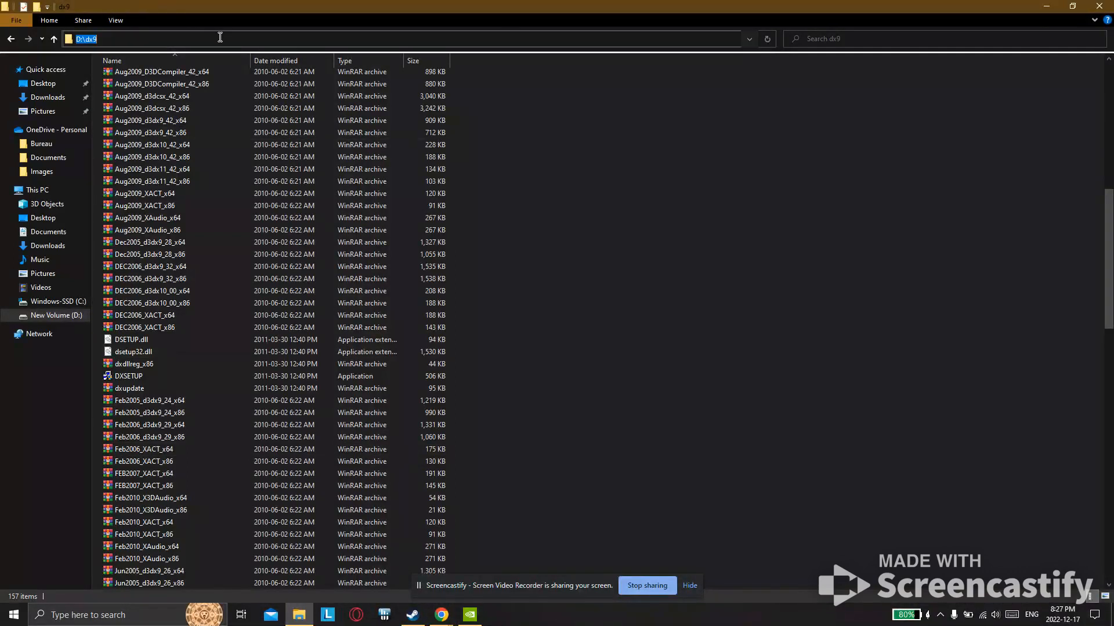
type("%app")
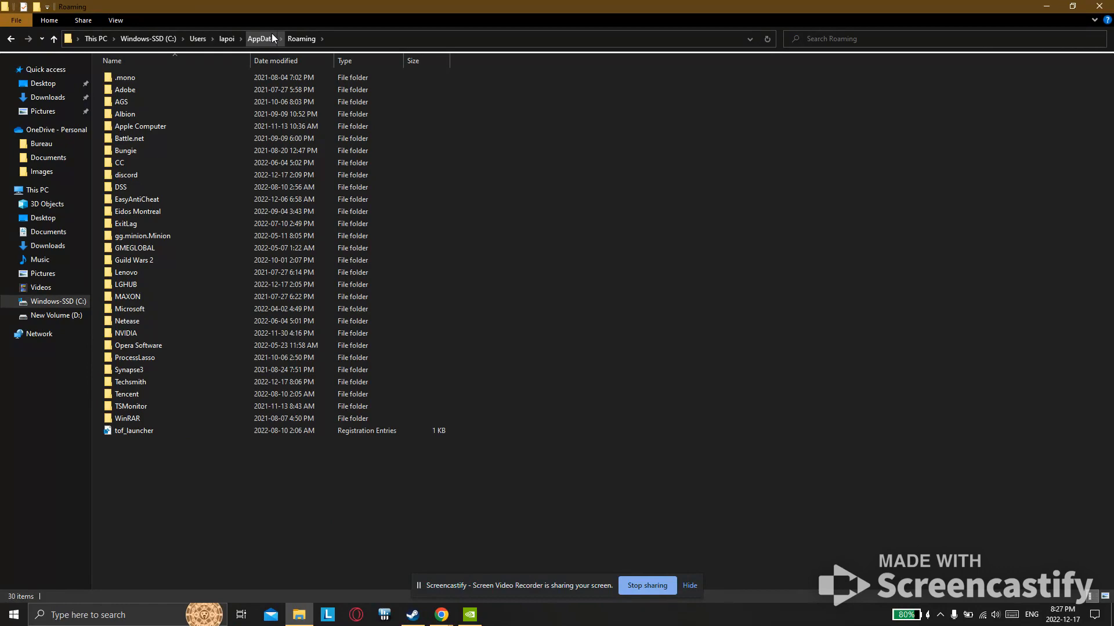
left_click(260, 38)
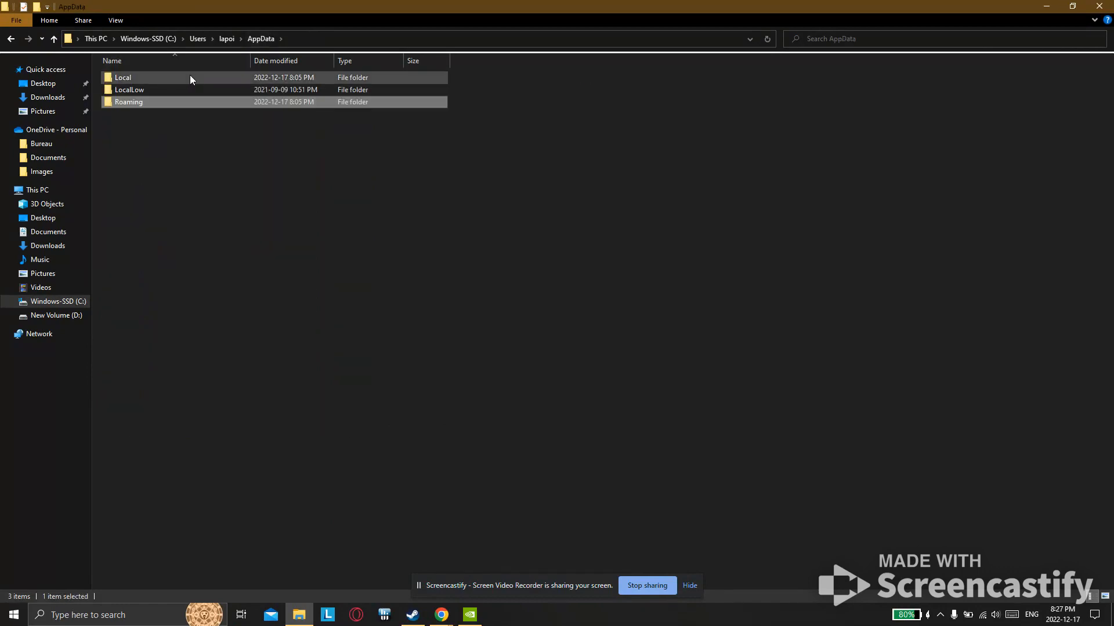
double_click(122, 78)
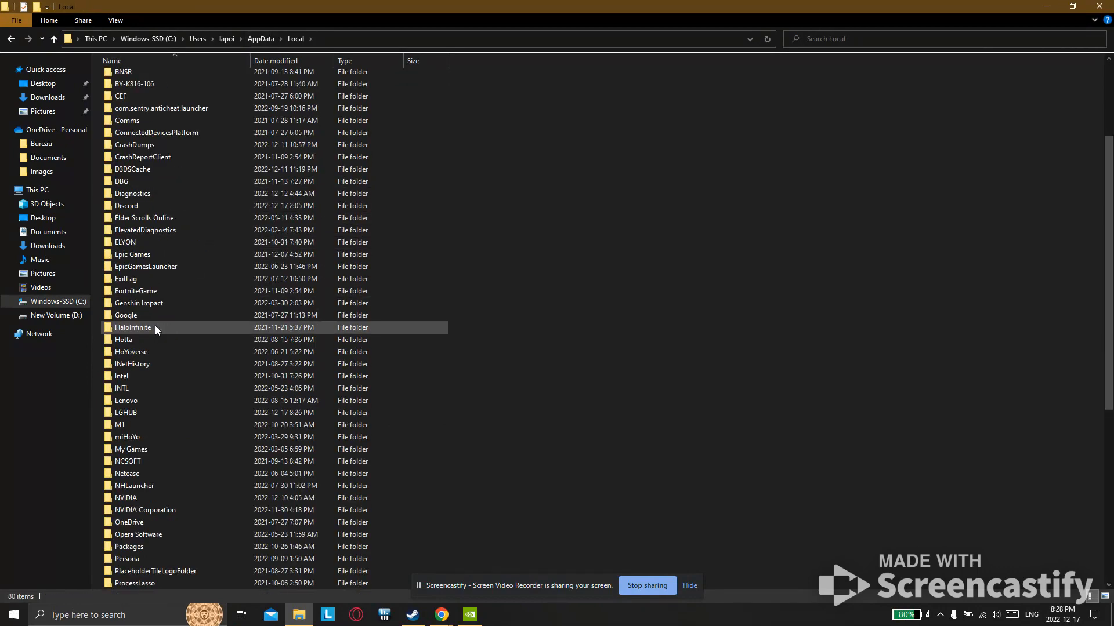
Open the SWTOR > swtor > settings folder holding client_settings
scroll("down", 3)
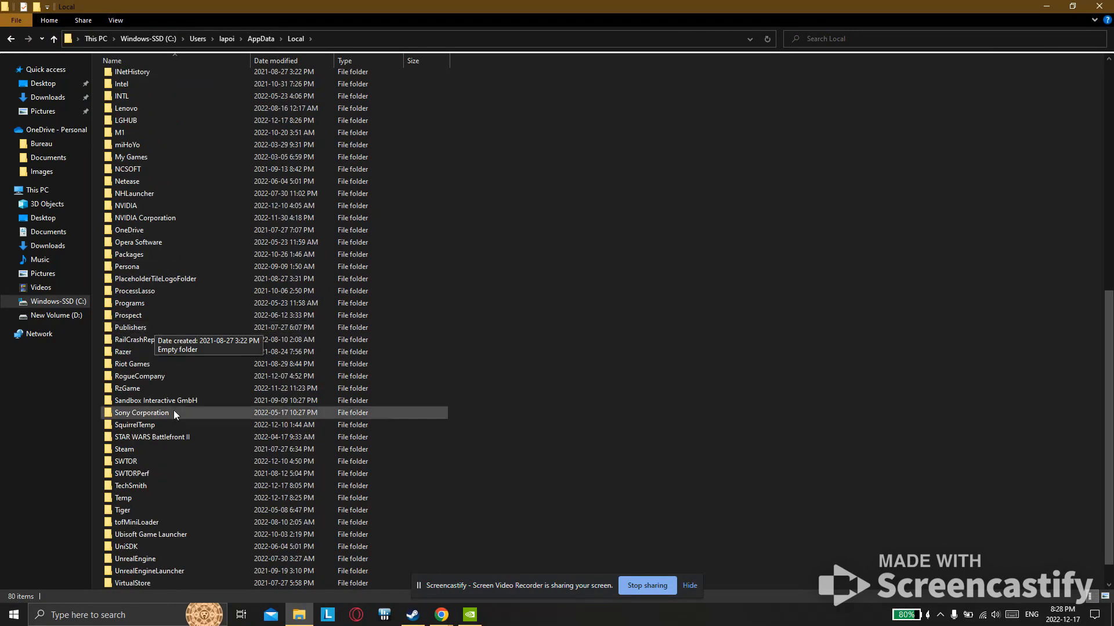
double_click(126, 460)
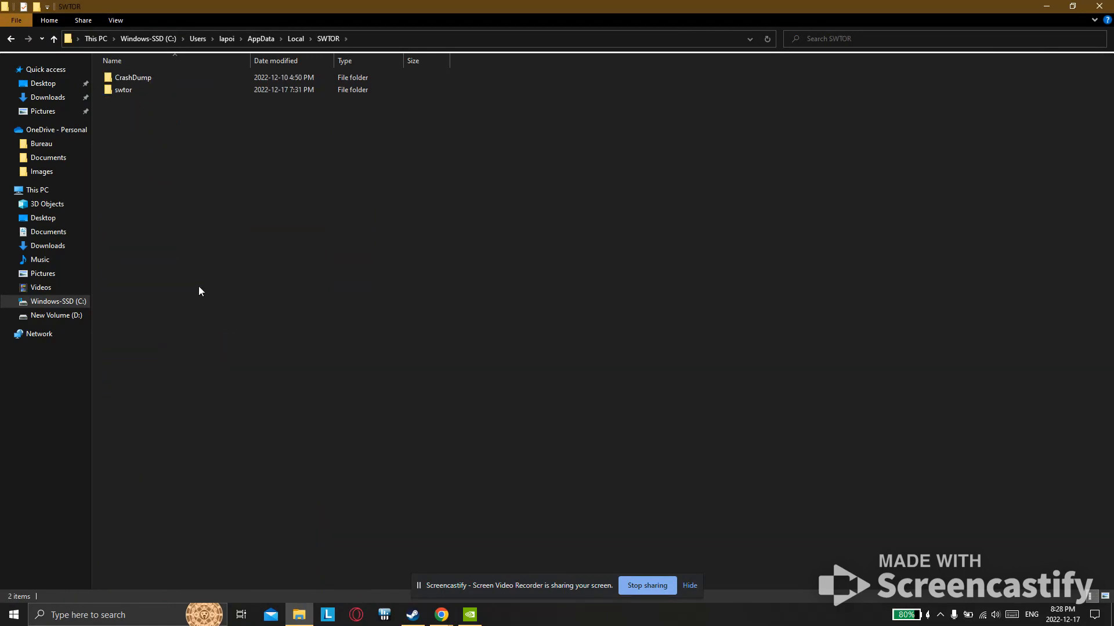
double_click(123, 90)
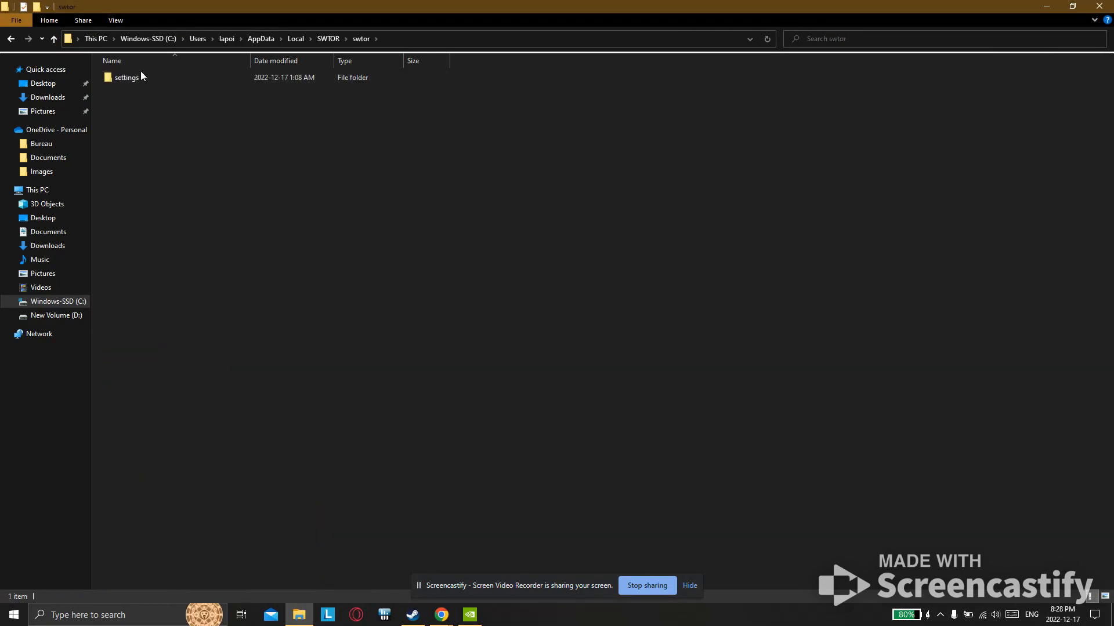
double_click(125, 78)
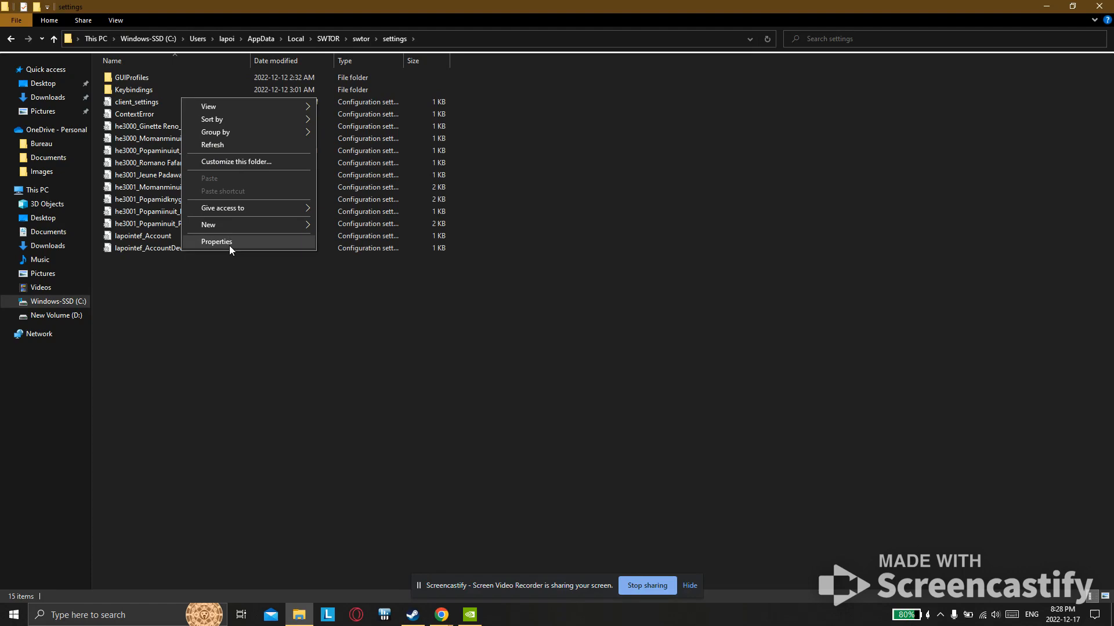
mouse_move(115, 107)
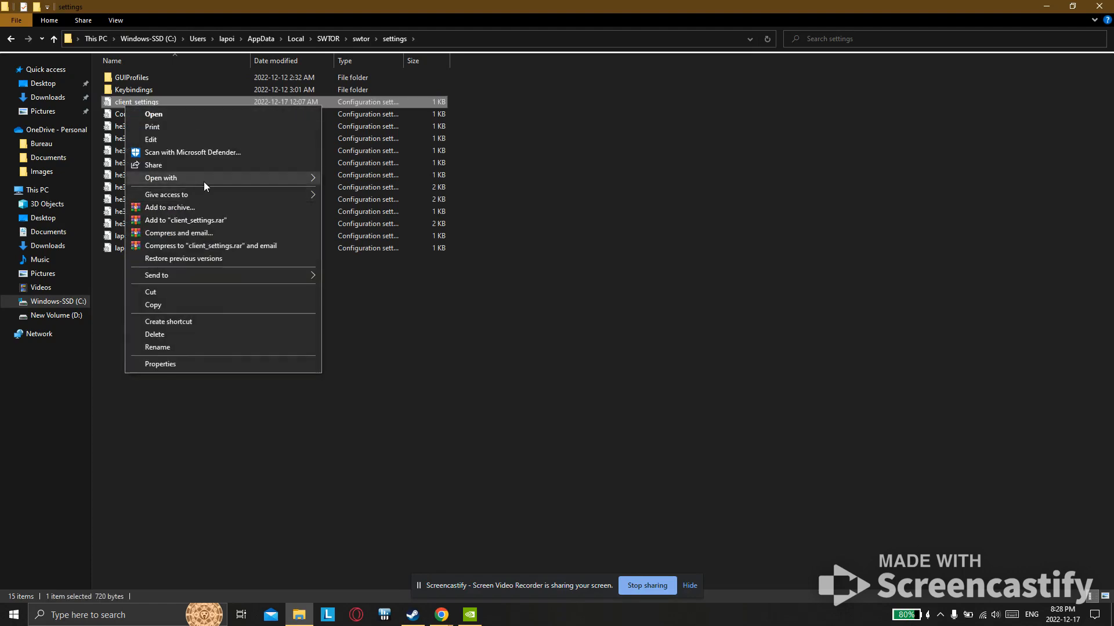
Review the FarClipScale = 0.1371195 line in client_settings, then close Notepad
left_click(154, 114)
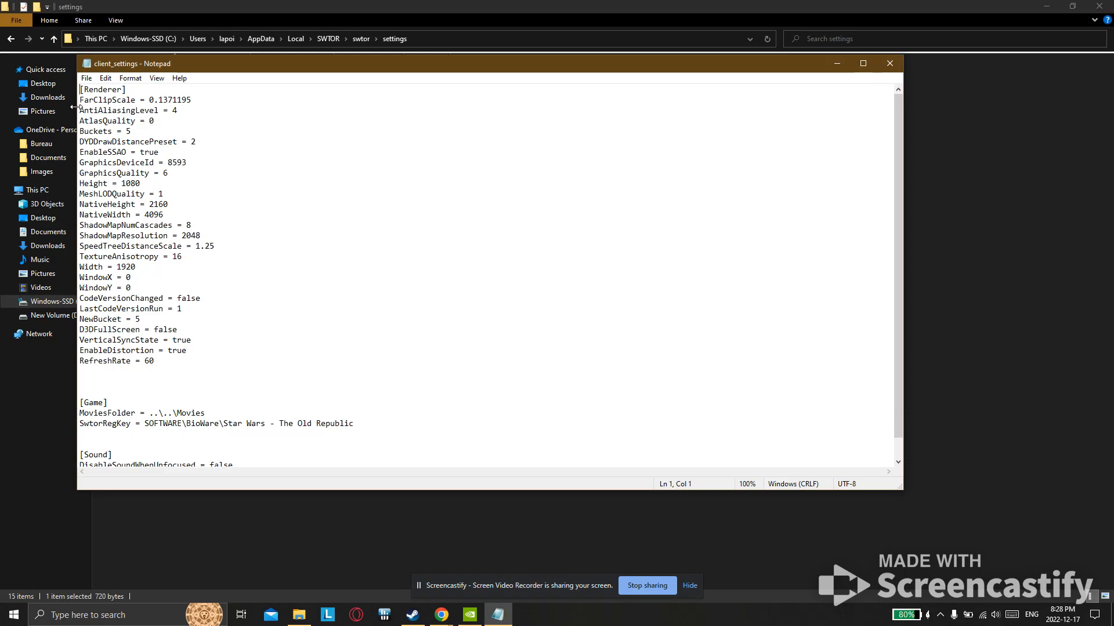
left_click_drag(79, 100, 164, 100)
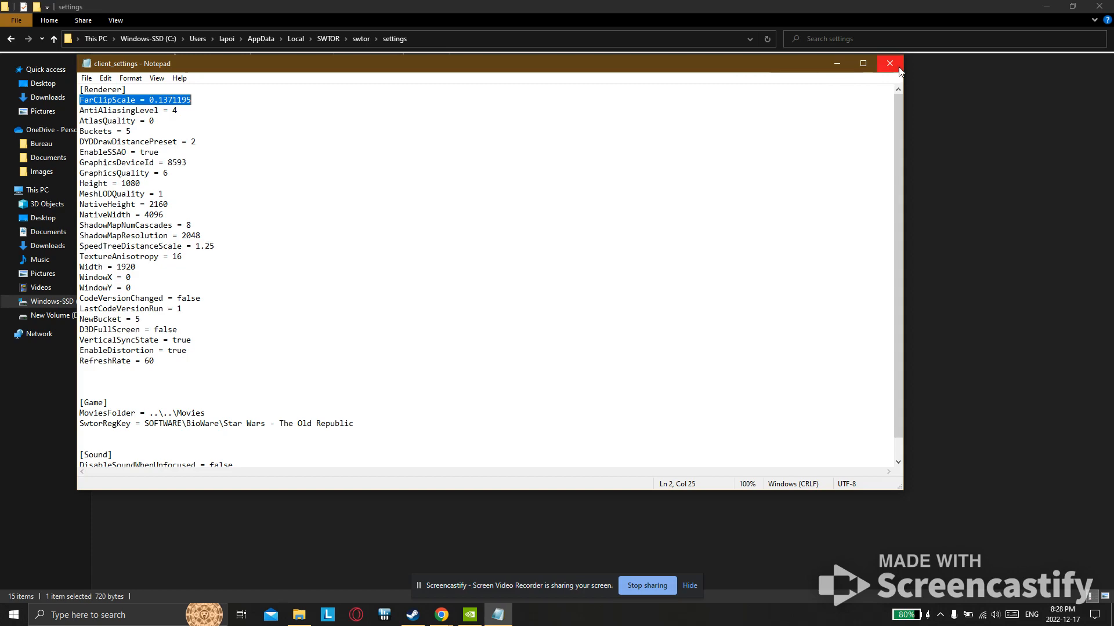
left_click(888, 63)
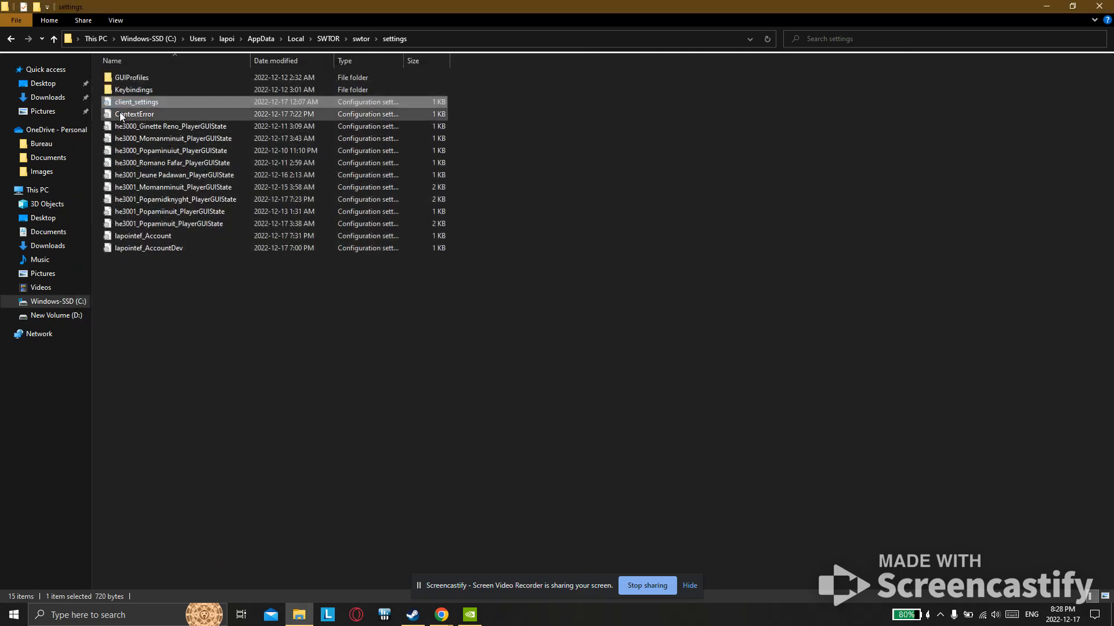
Mark client_settings as Read-only in its Properties and confirm
right_click(135, 102)
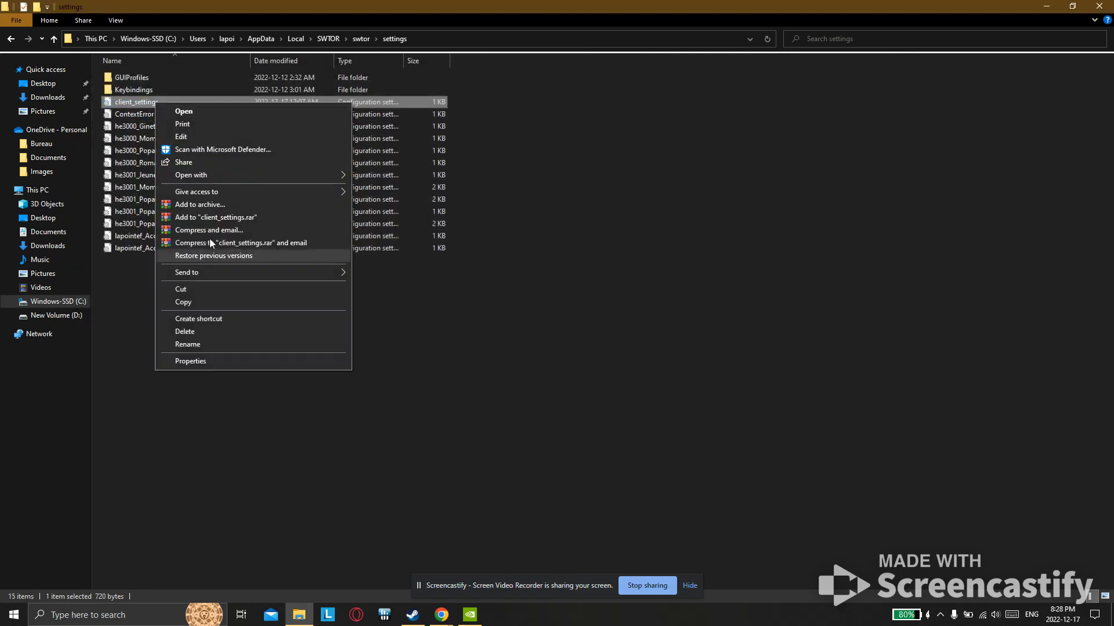
left_click(190, 361)
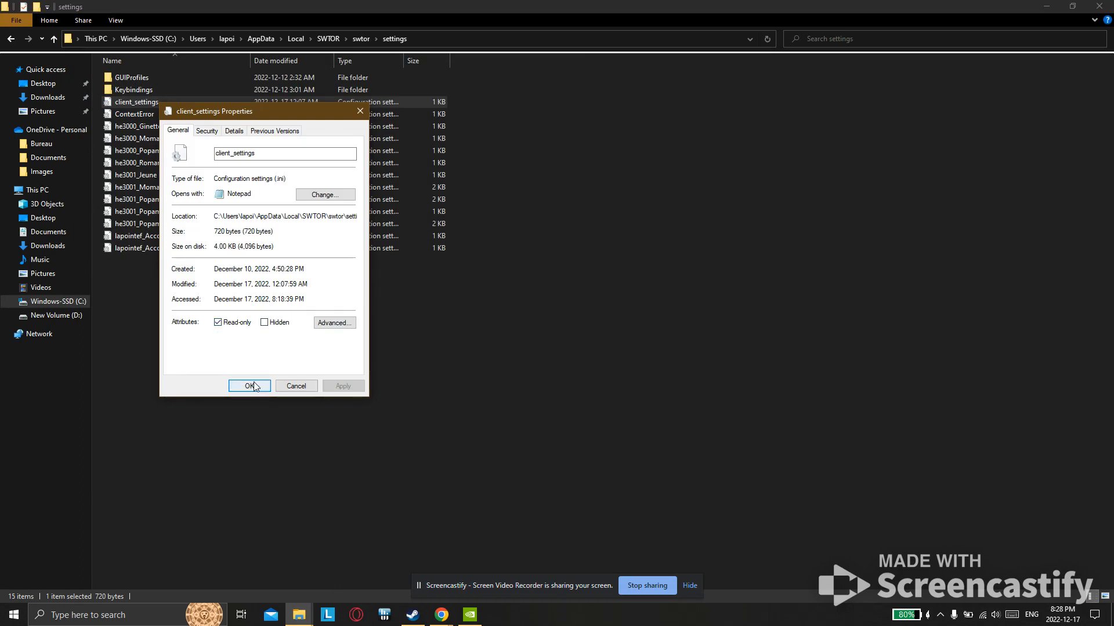
left_click(249, 385)
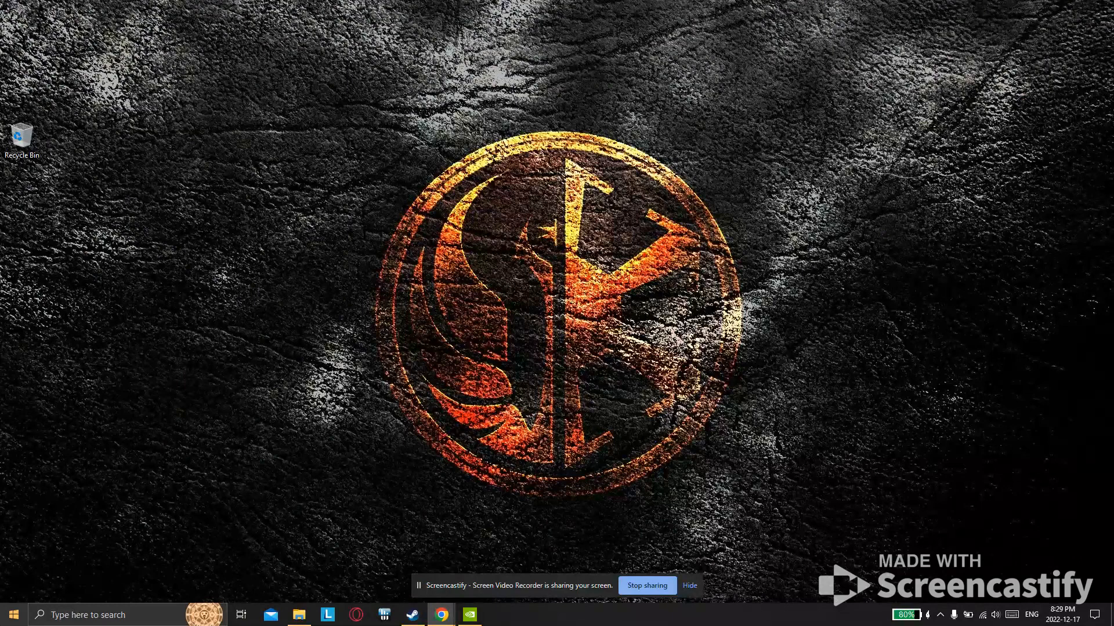
Launch Steam from Start and start Star Wars: The Old Republic
left_click(12, 615)
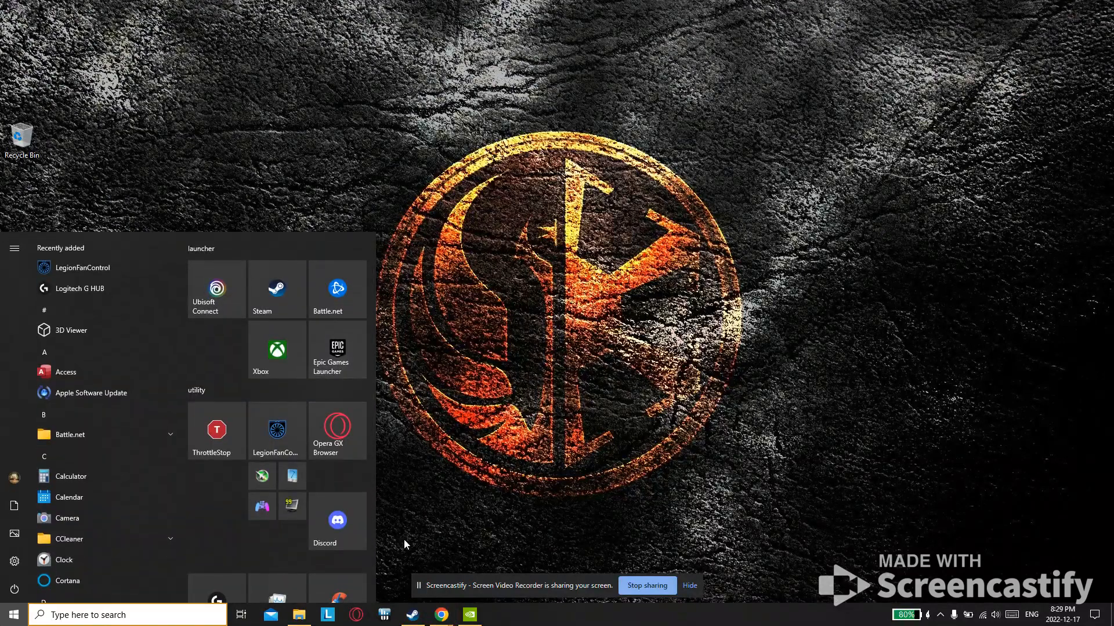
left_click(412, 615)
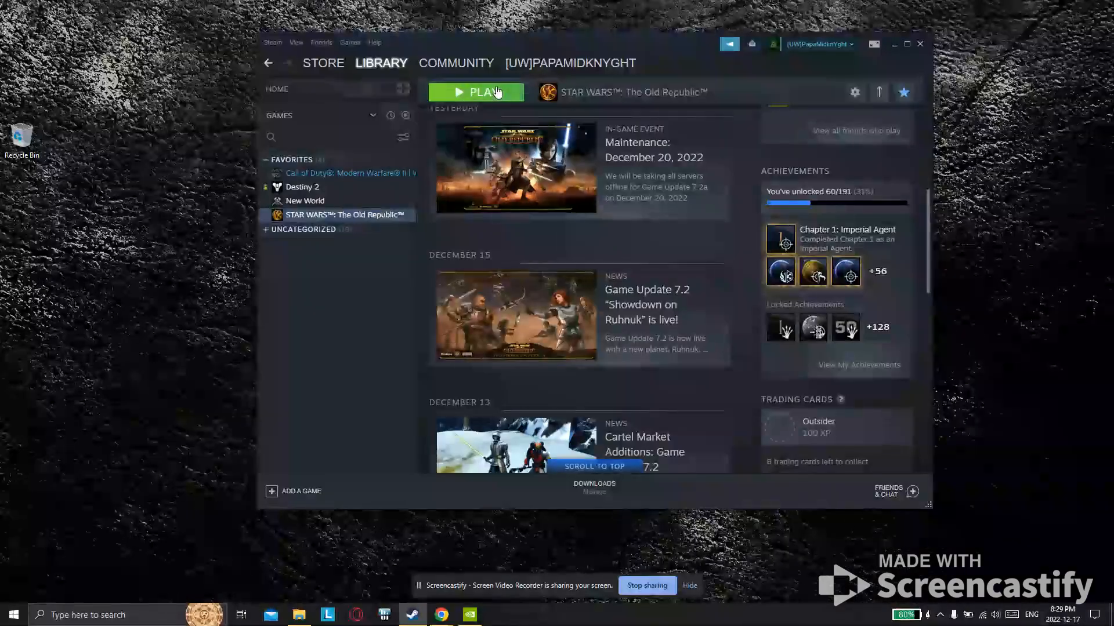
left_click(476, 91)
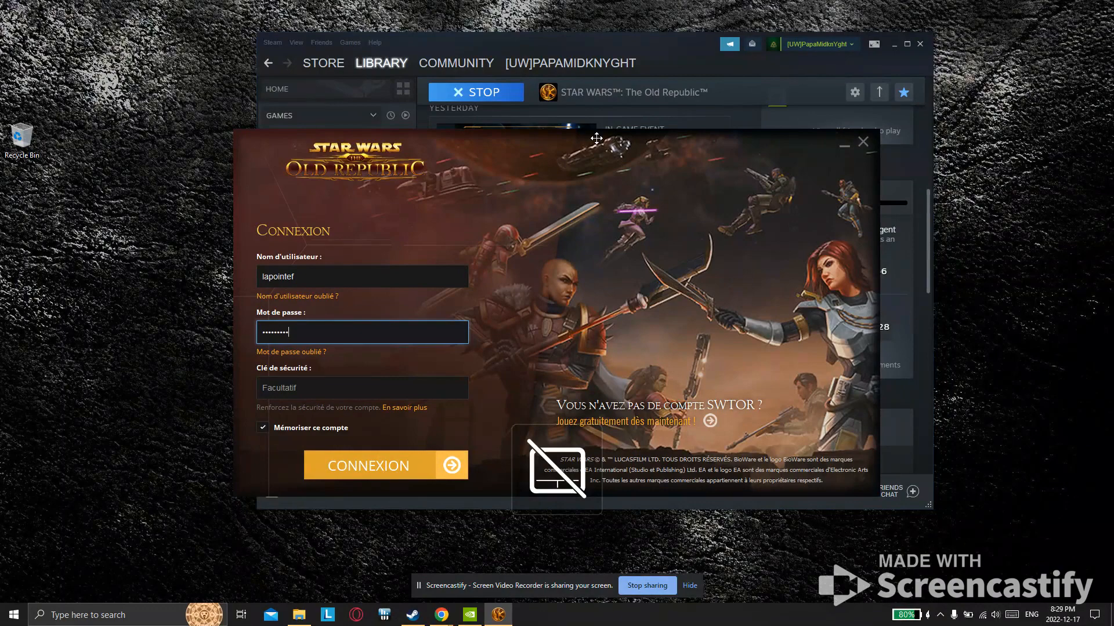
Sign in via CONNEXION in the launcher and start the game with JOUER
left_click(368, 465)
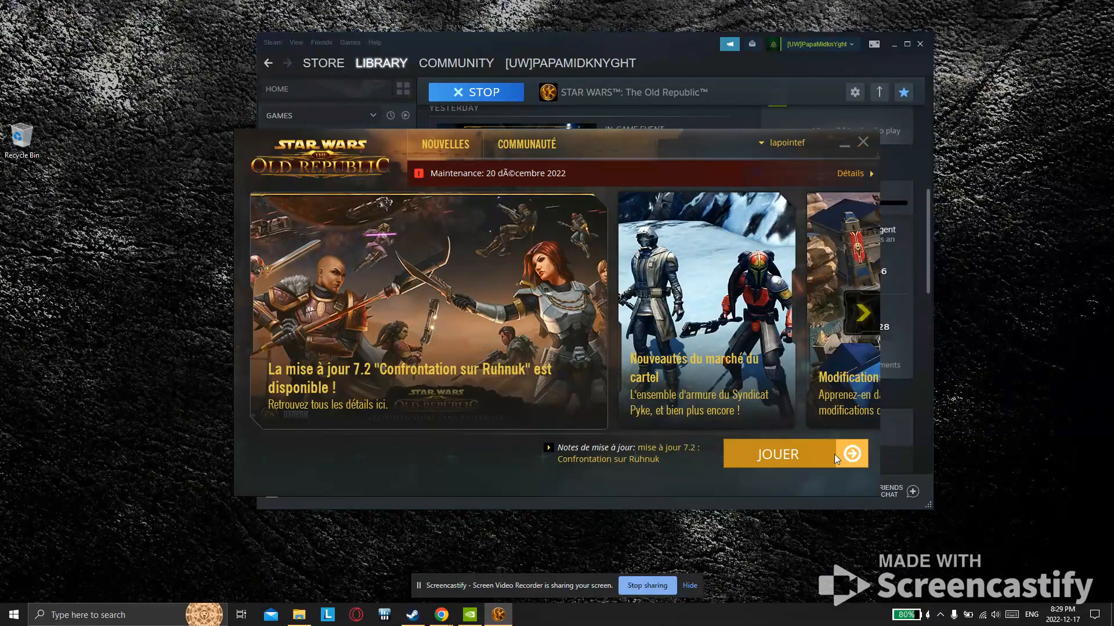
left_click(862, 142)
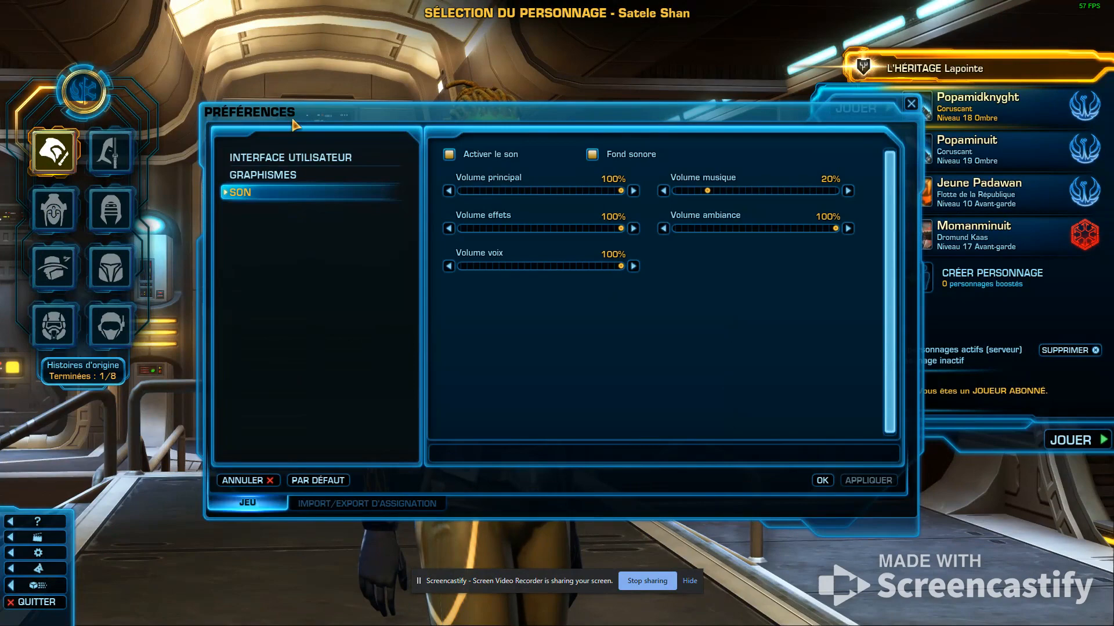
Show the GRAPHISMES preferences with resolution, fps and texture quality
left_click(264, 175)
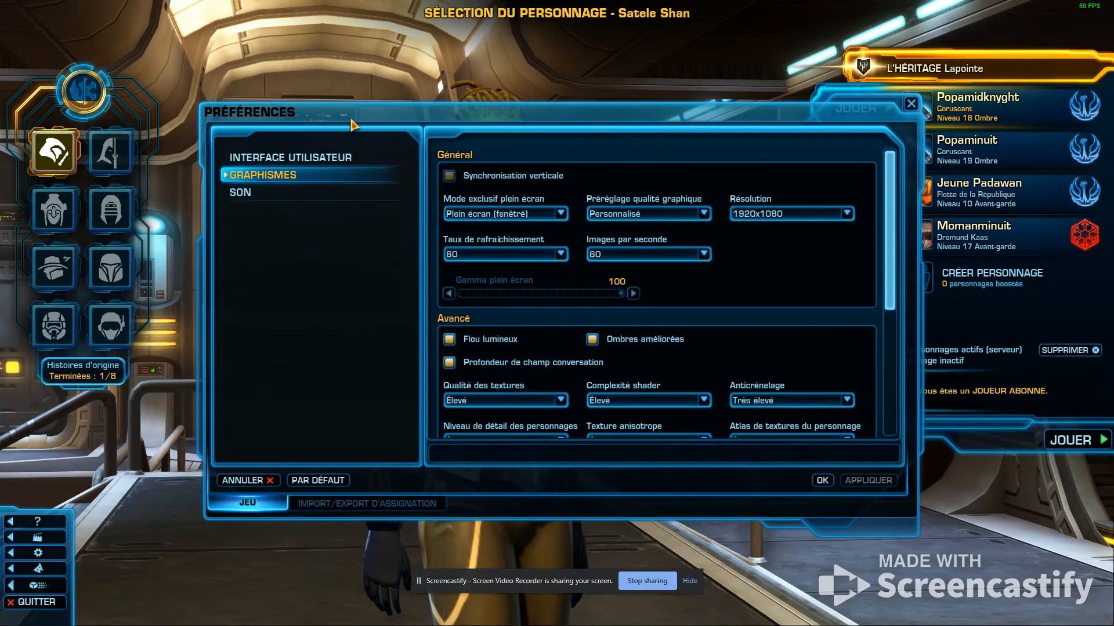
mouse_move(568, 235)
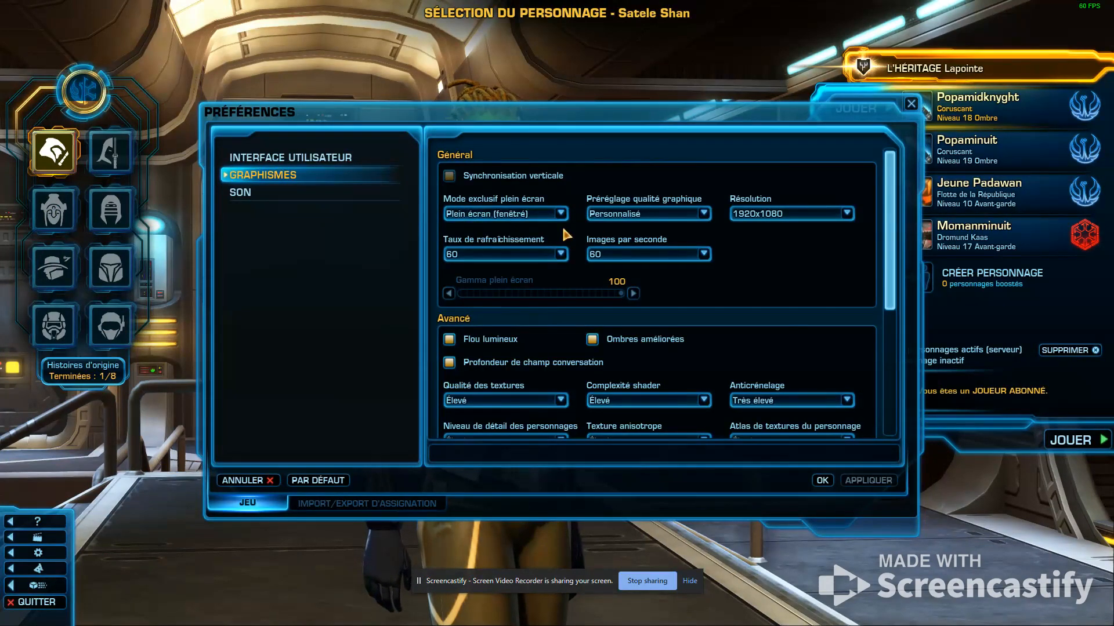
mouse_move(519, 259)
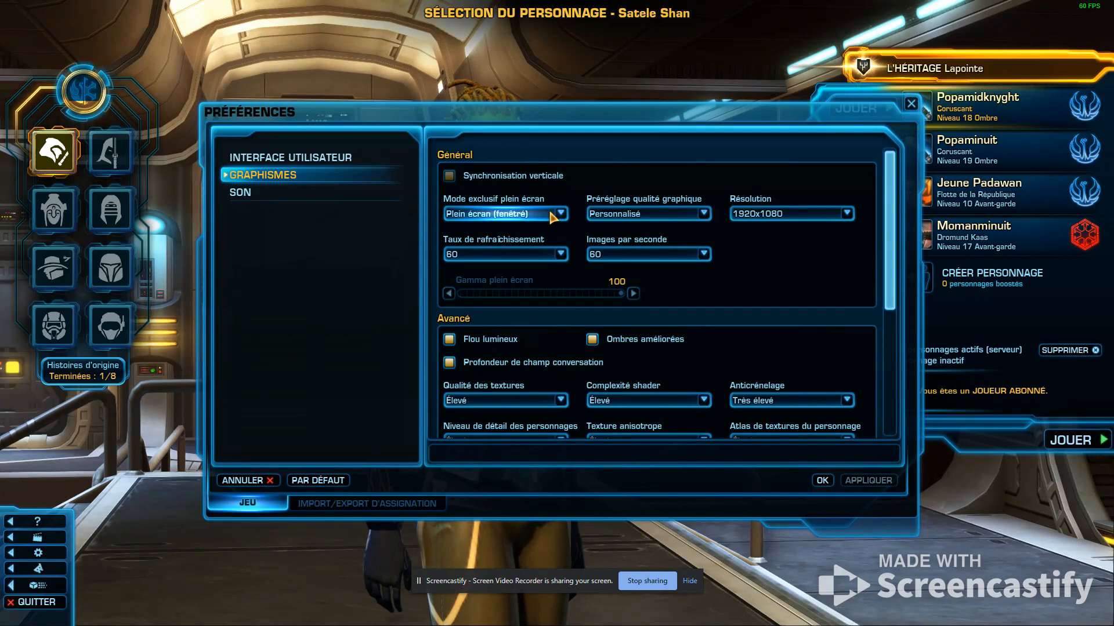
mouse_move(639, 184)
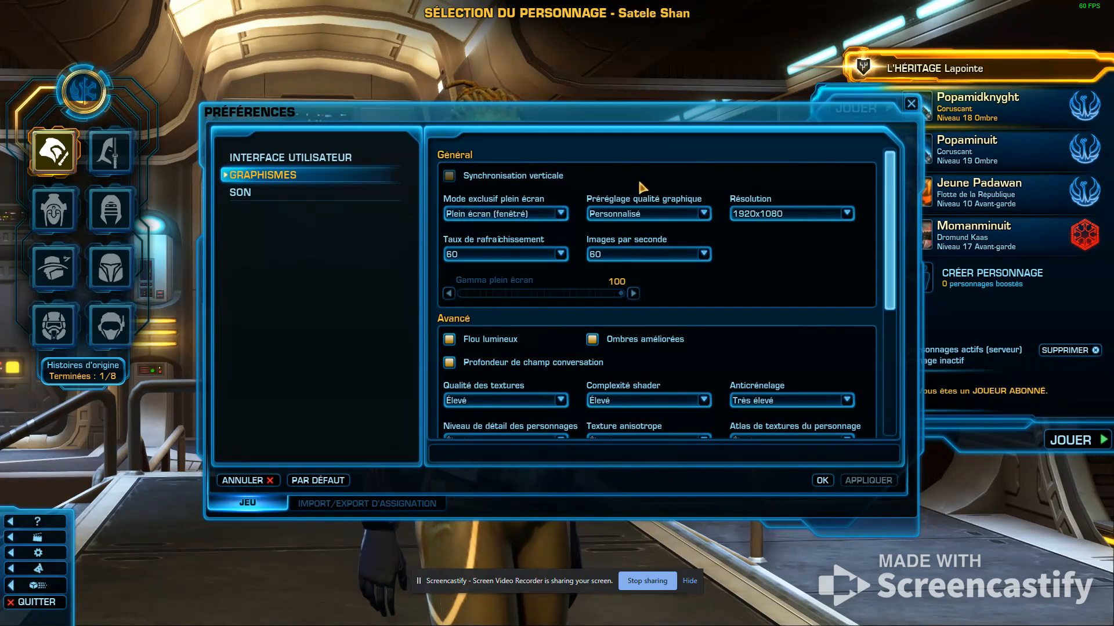